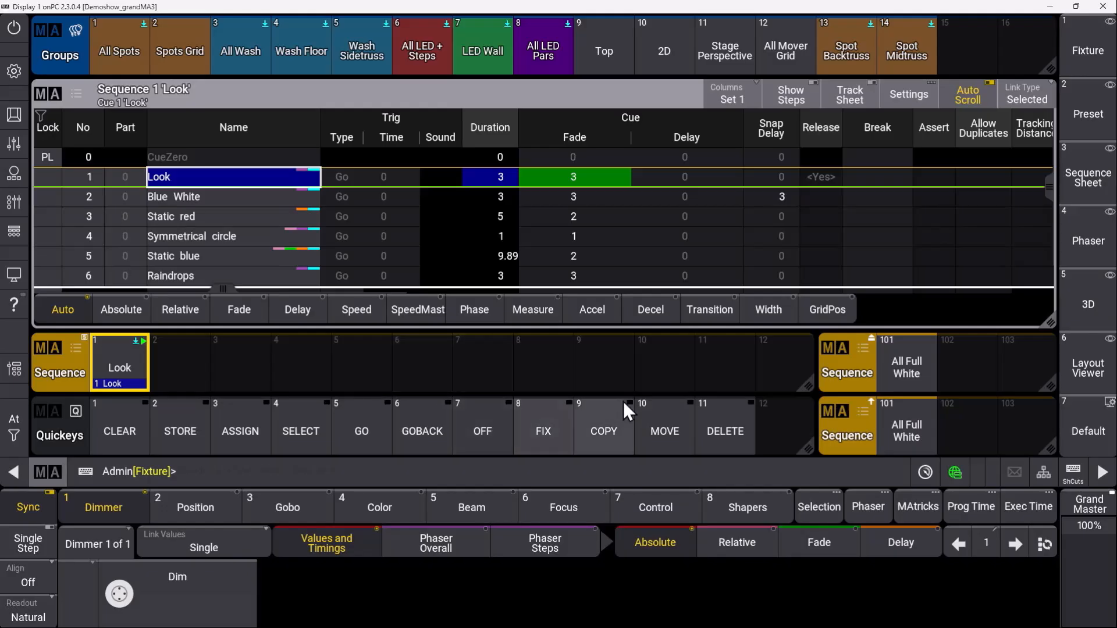
pyautogui.moveTo(812, 398)
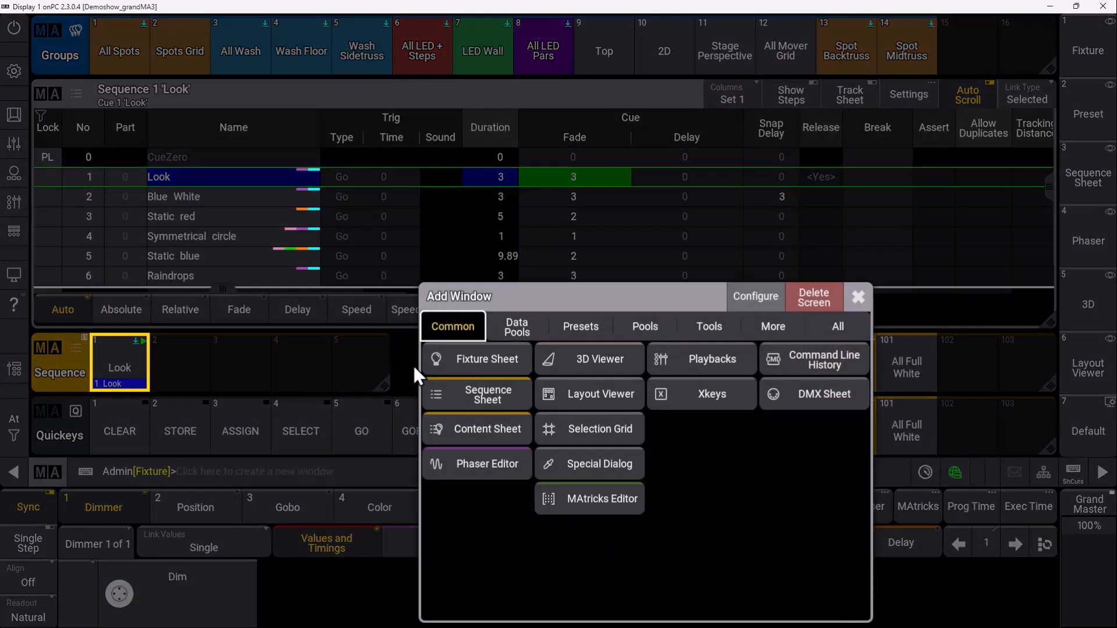
# Add a Filters pool window from the Data Pools windows
pyautogui.click(516, 325)
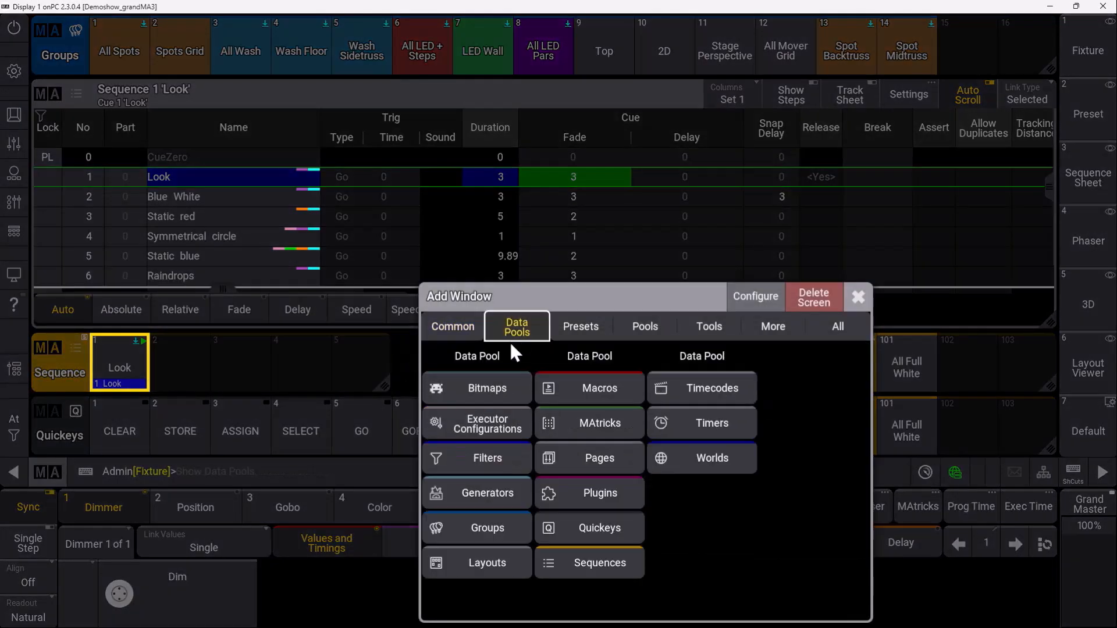
pyautogui.click(476, 458)
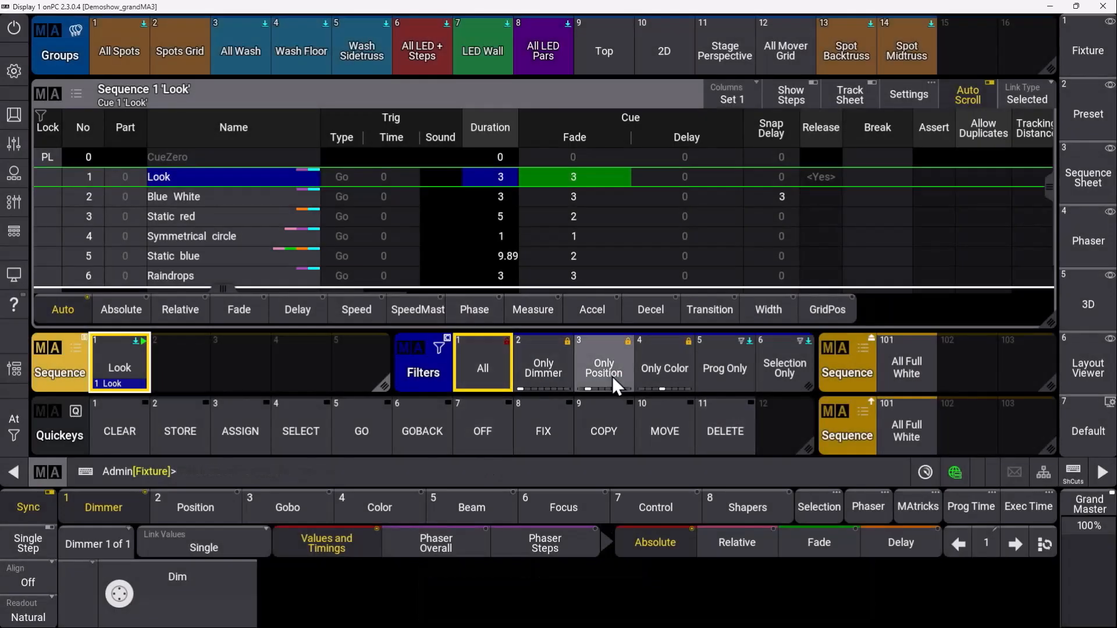
pyautogui.moveTo(614, 377)
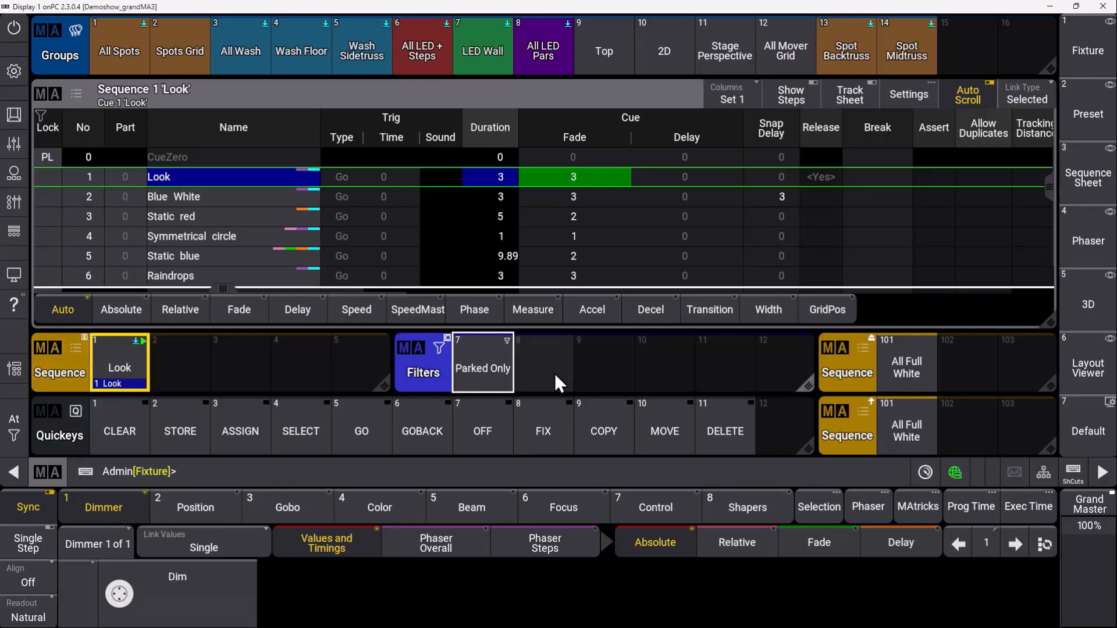
# Create Filter 8 in empty pool slot 8 and begin editing it
pyautogui.rightClick(482, 367)
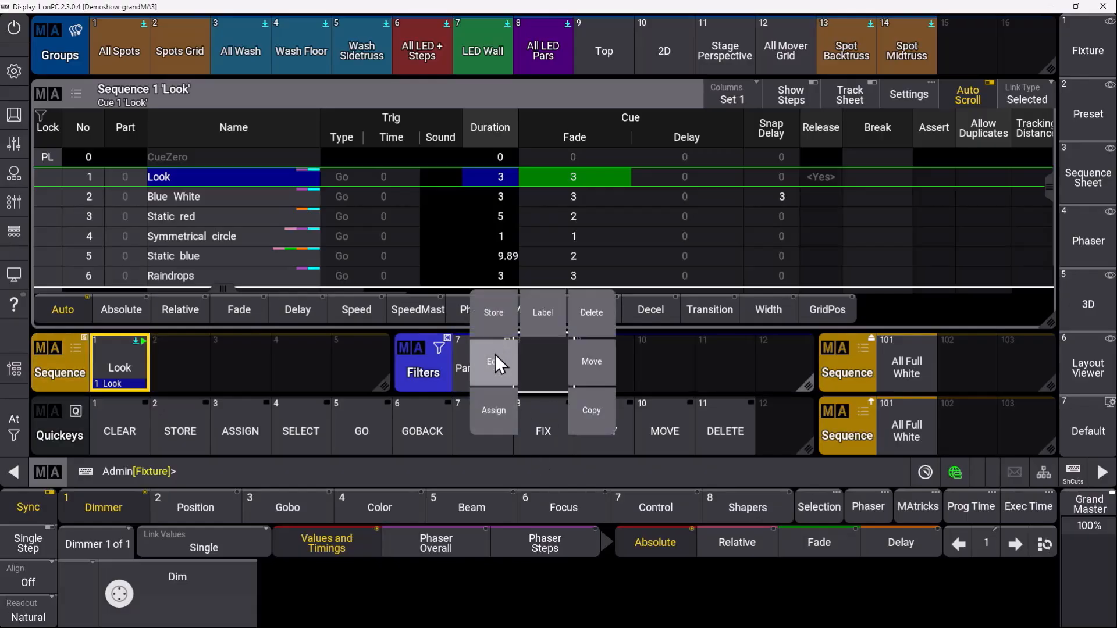
pyautogui.click(494, 361)
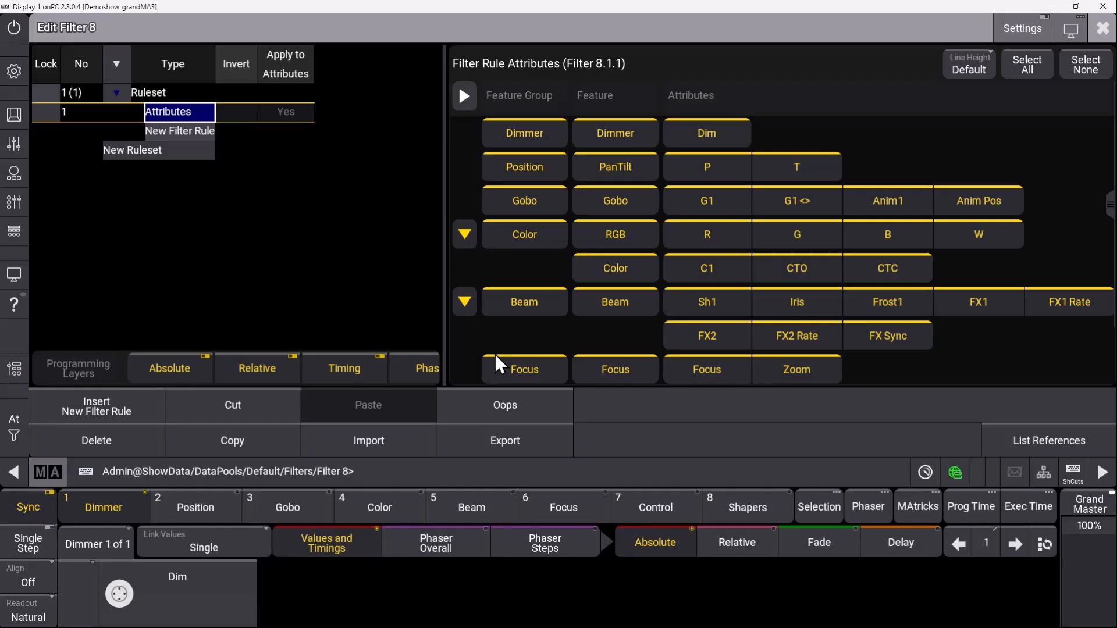
pyautogui.moveTo(878, 297)
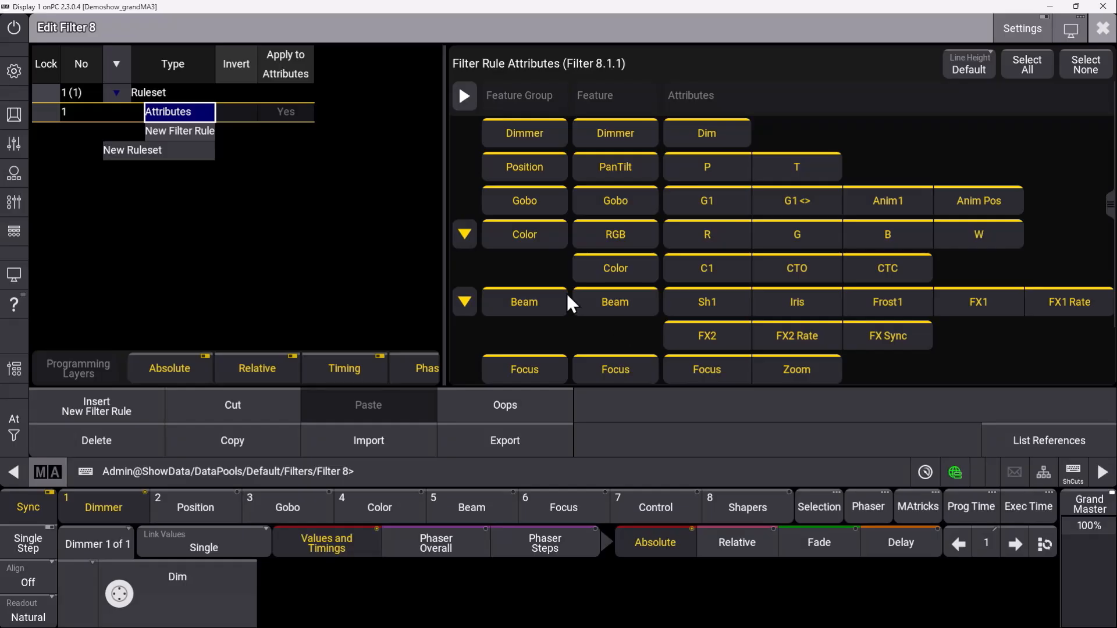
pyautogui.moveTo(165, 105)
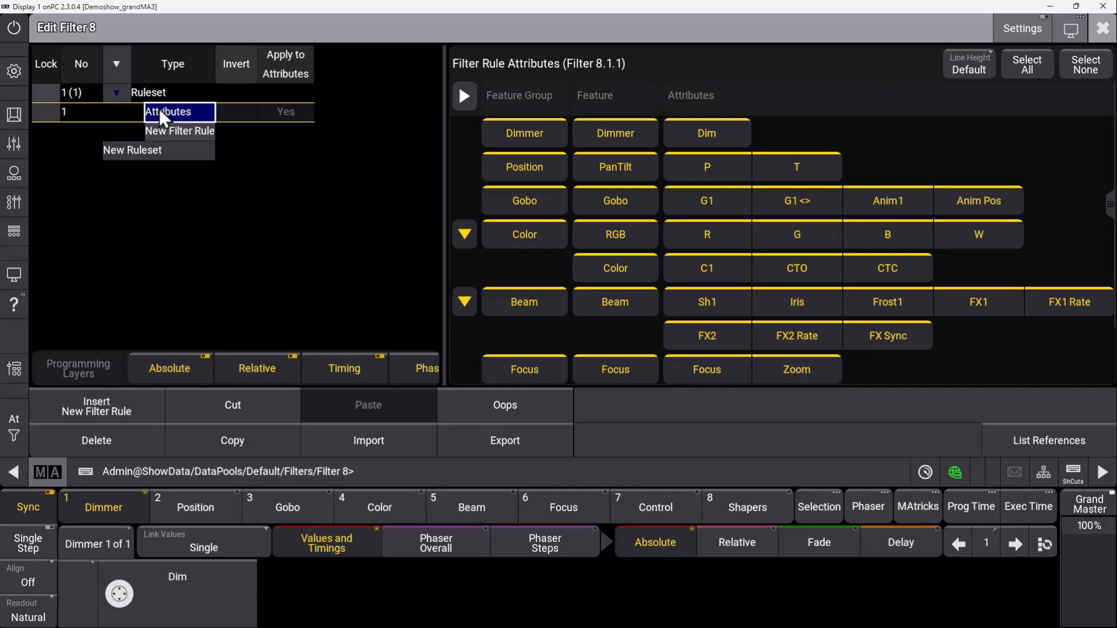
pyautogui.moveTo(182, 98)
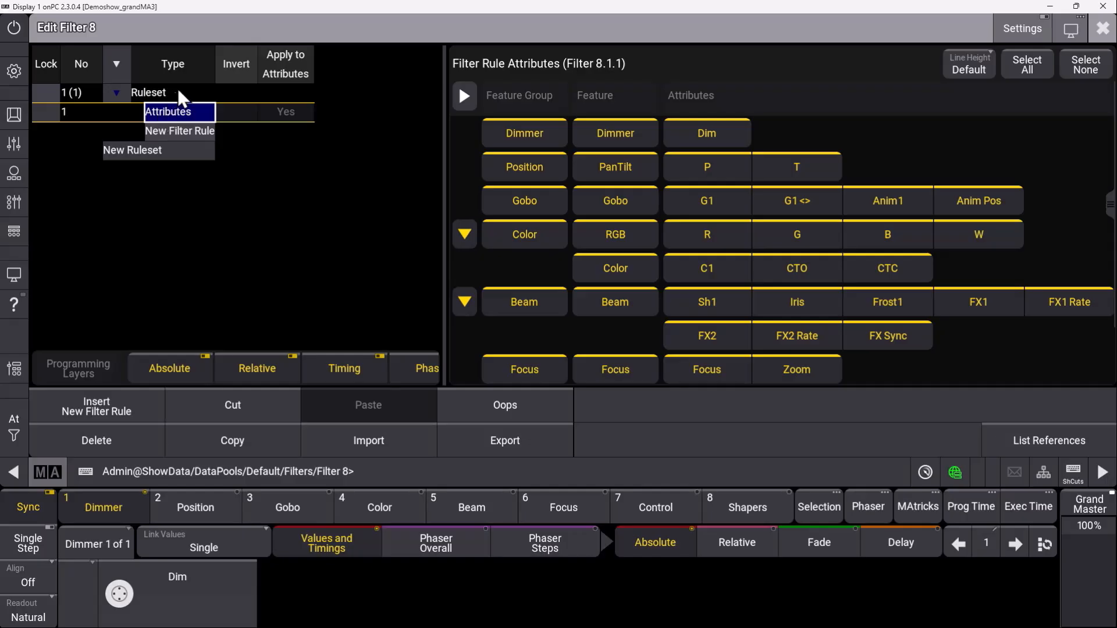
pyautogui.moveTo(191, 104)
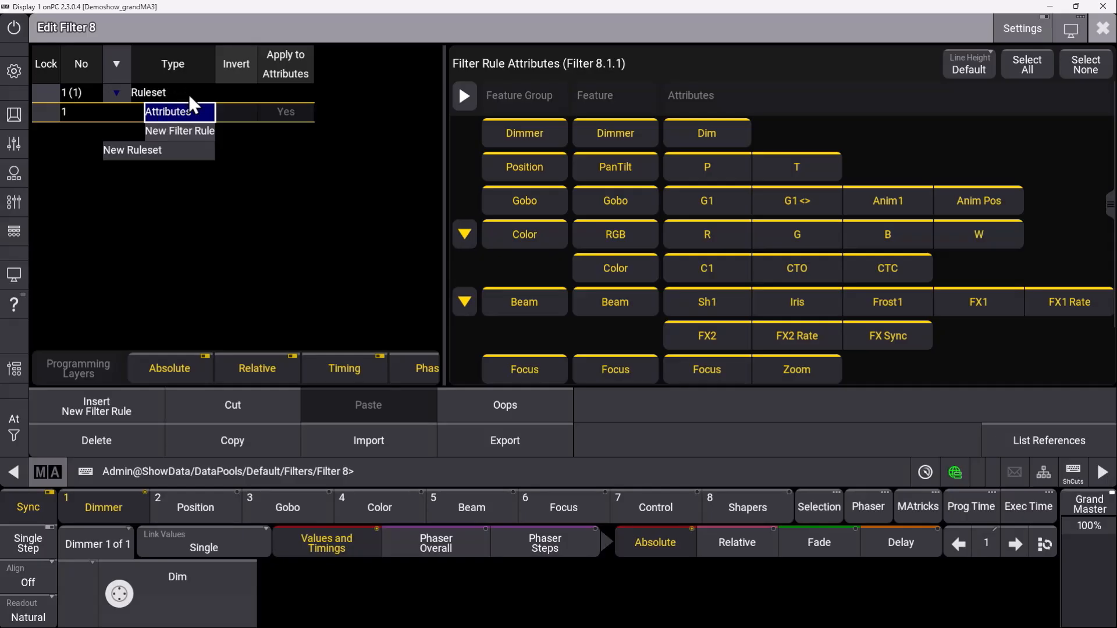
pyautogui.moveTo(166, 121)
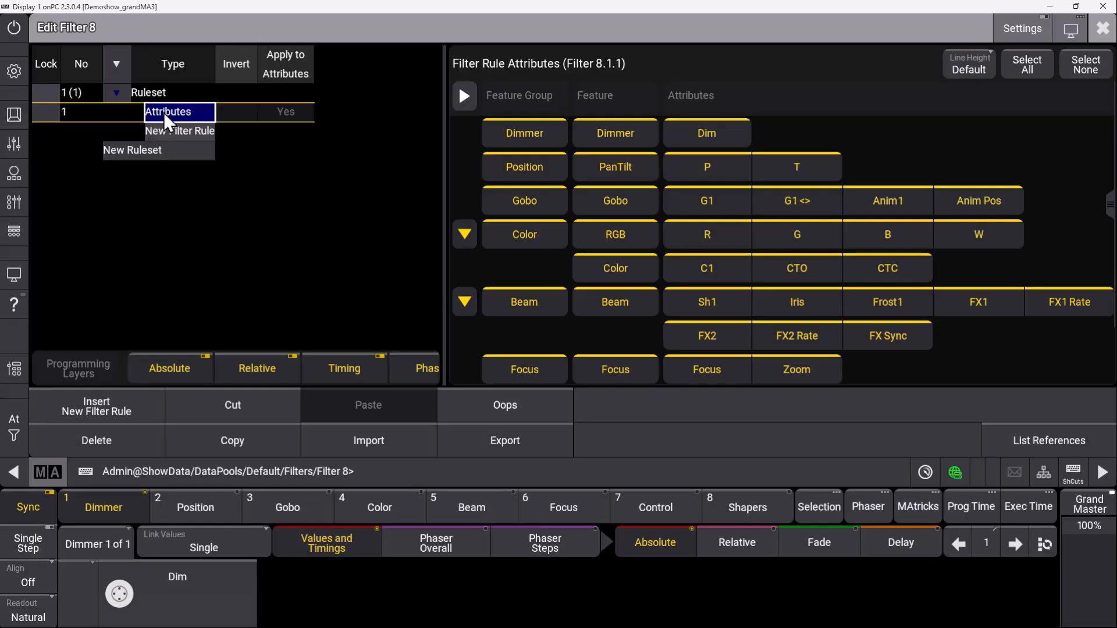
# Show the rule type choices for Filter 8's first rule, leaving Attributes selected
pyautogui.click(167, 111)
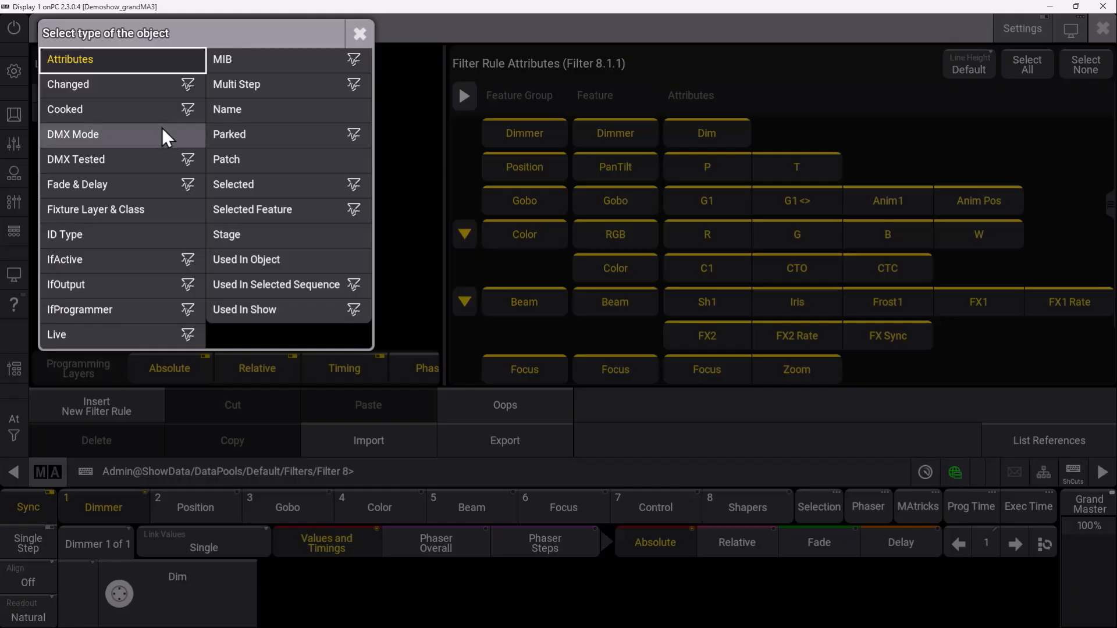
pyautogui.moveTo(67, 127)
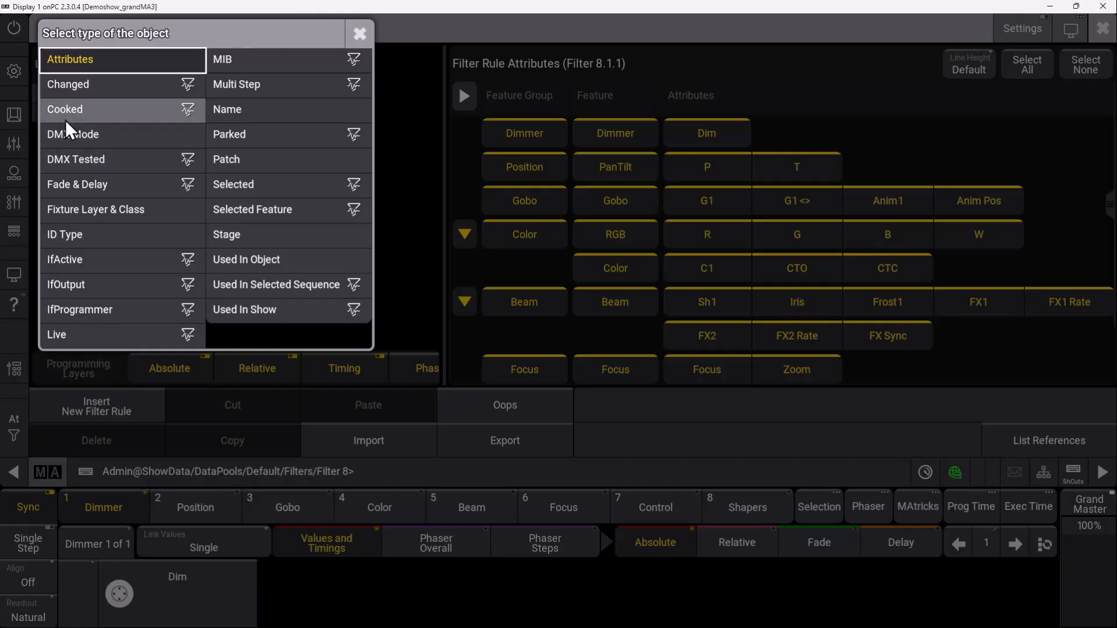
pyautogui.moveTo(84, 122)
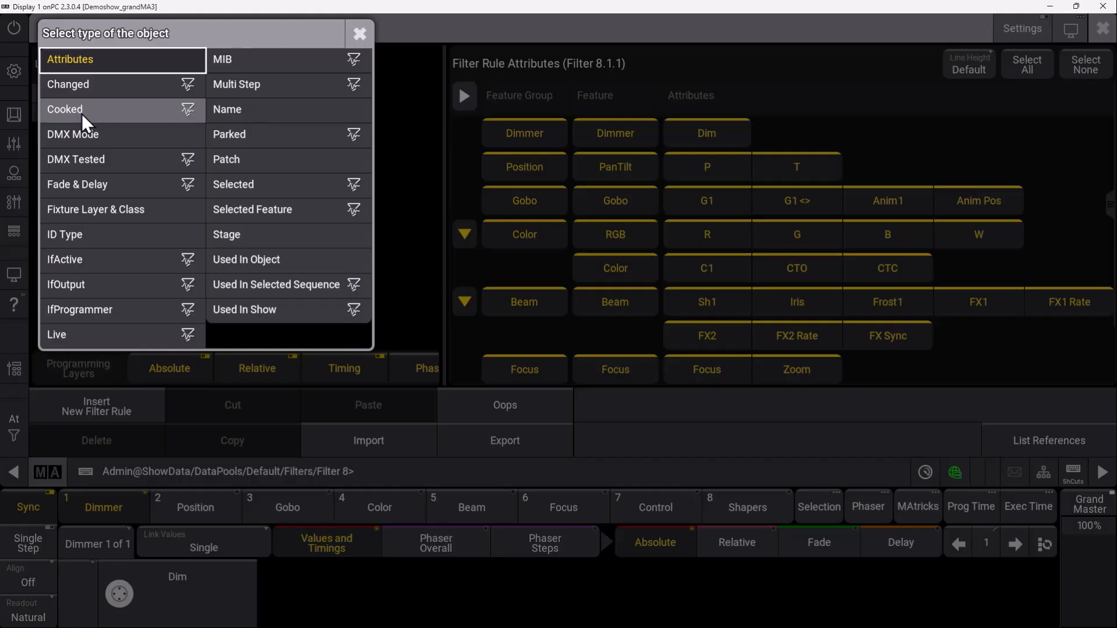
pyautogui.moveTo(116, 127)
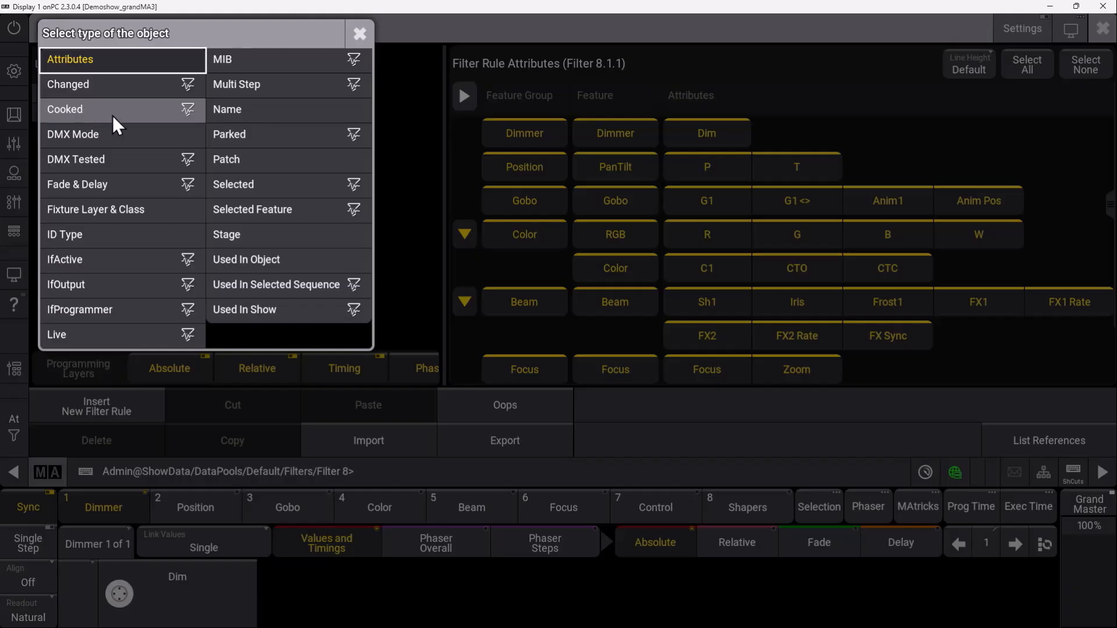
pyautogui.moveTo(108, 122)
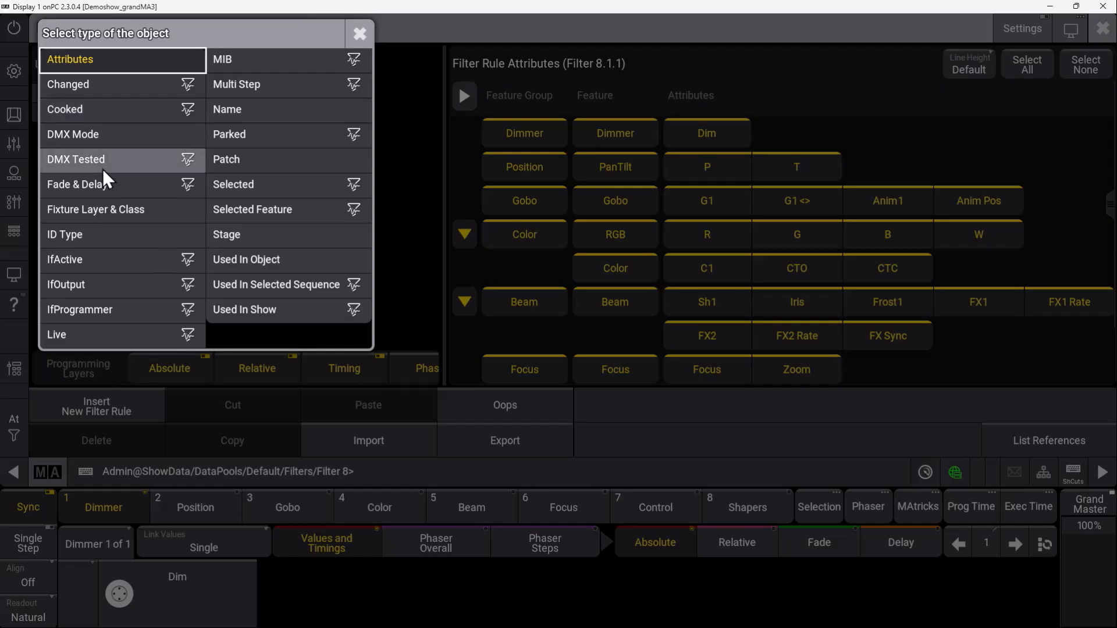
pyautogui.moveTo(95, 210)
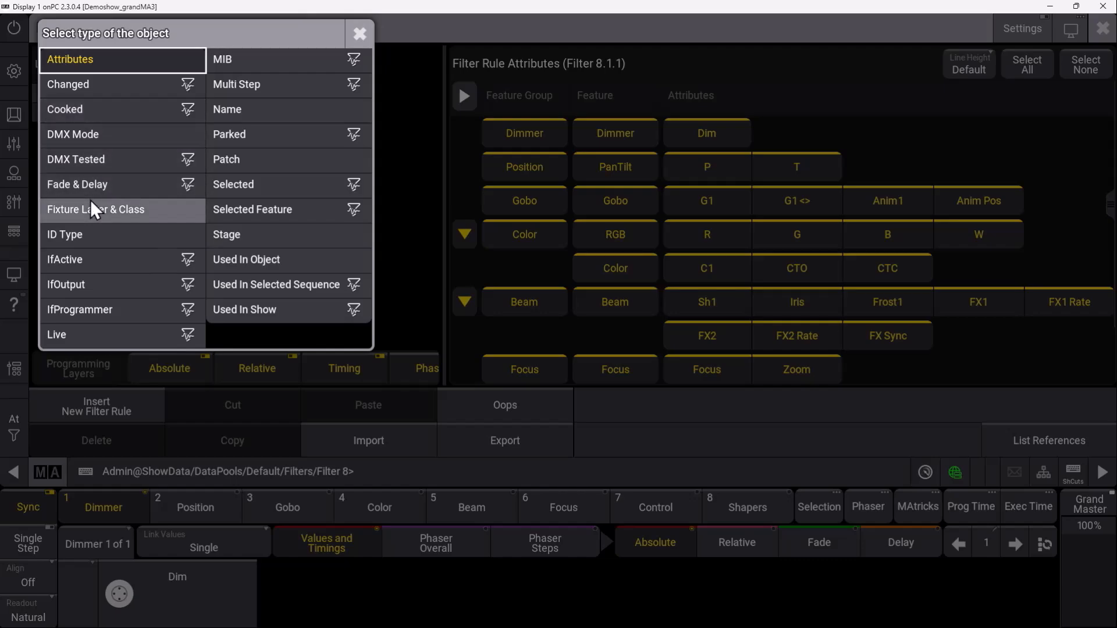
pyautogui.moveTo(85, 328)
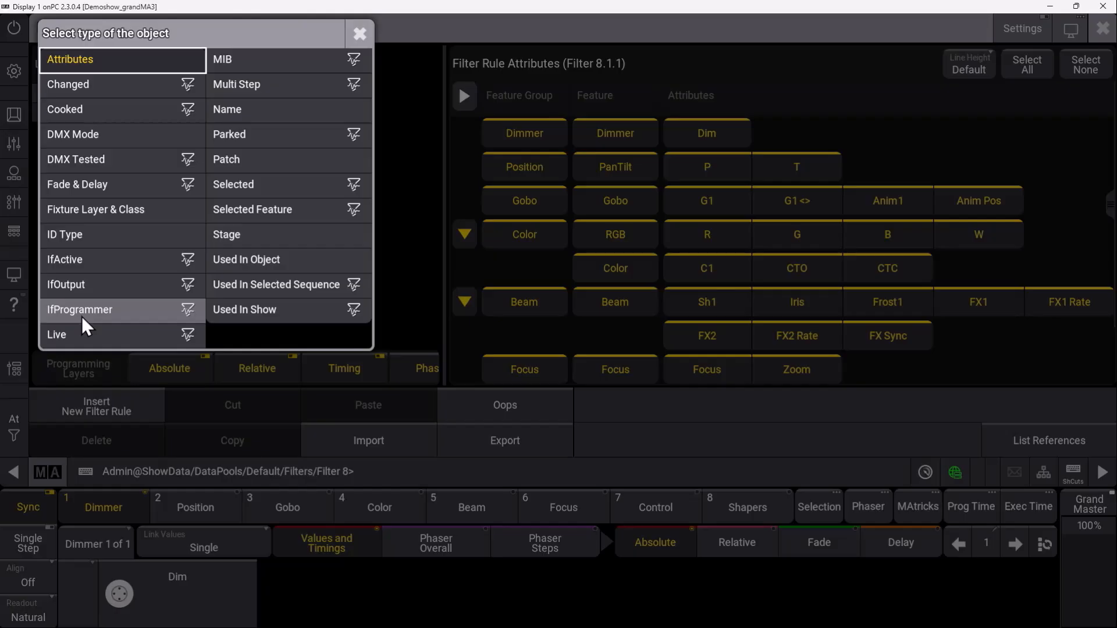
pyautogui.moveTo(98, 333)
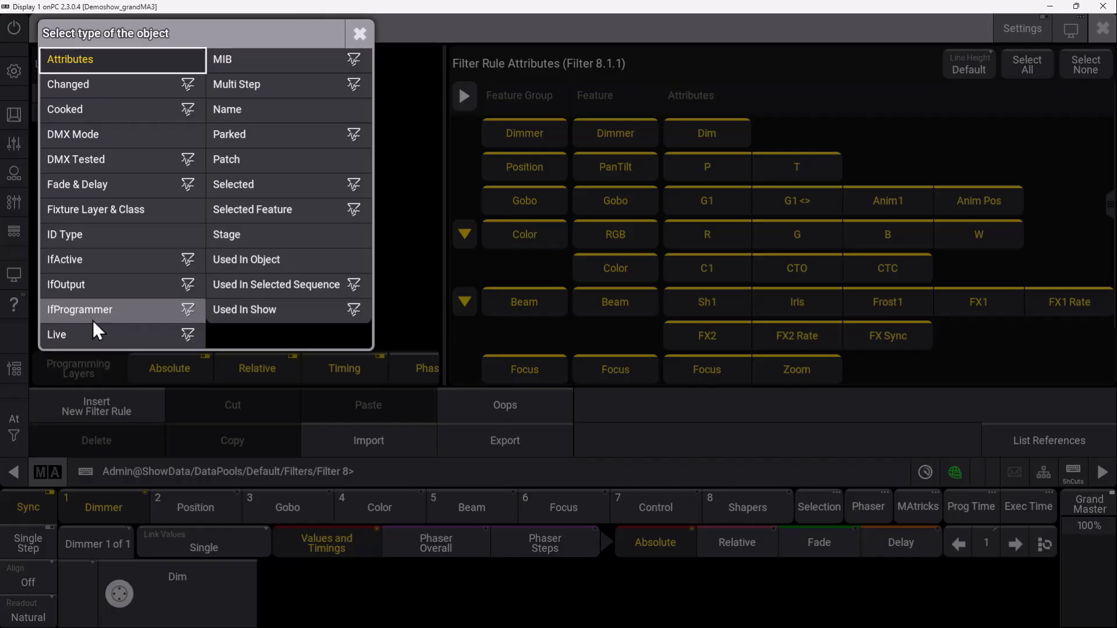
pyautogui.moveTo(103, 349)
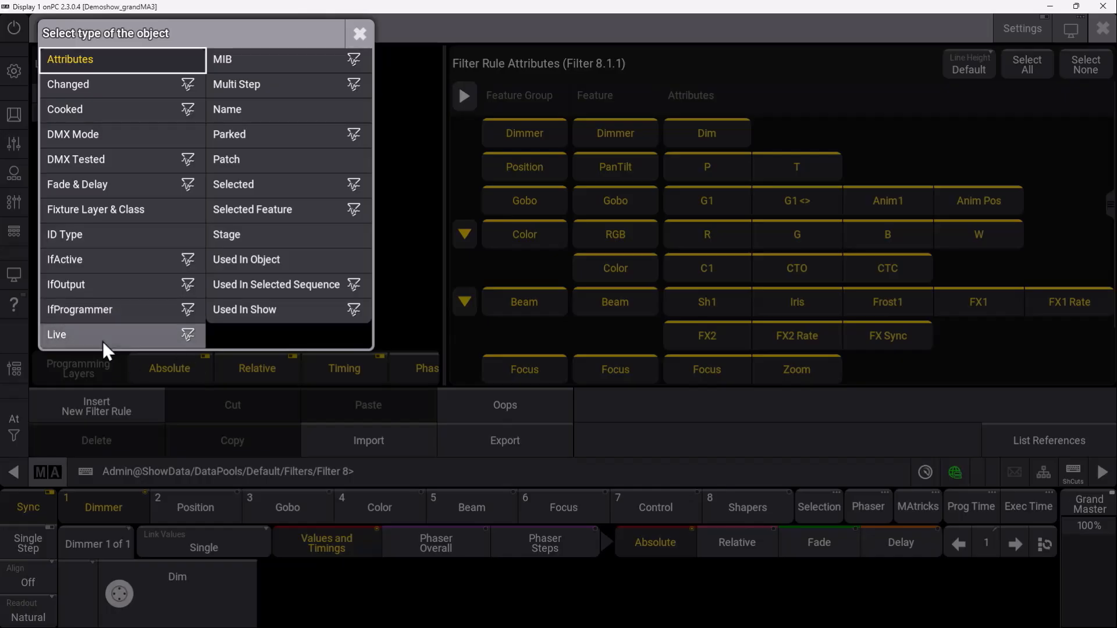
pyautogui.moveTo(106, 350)
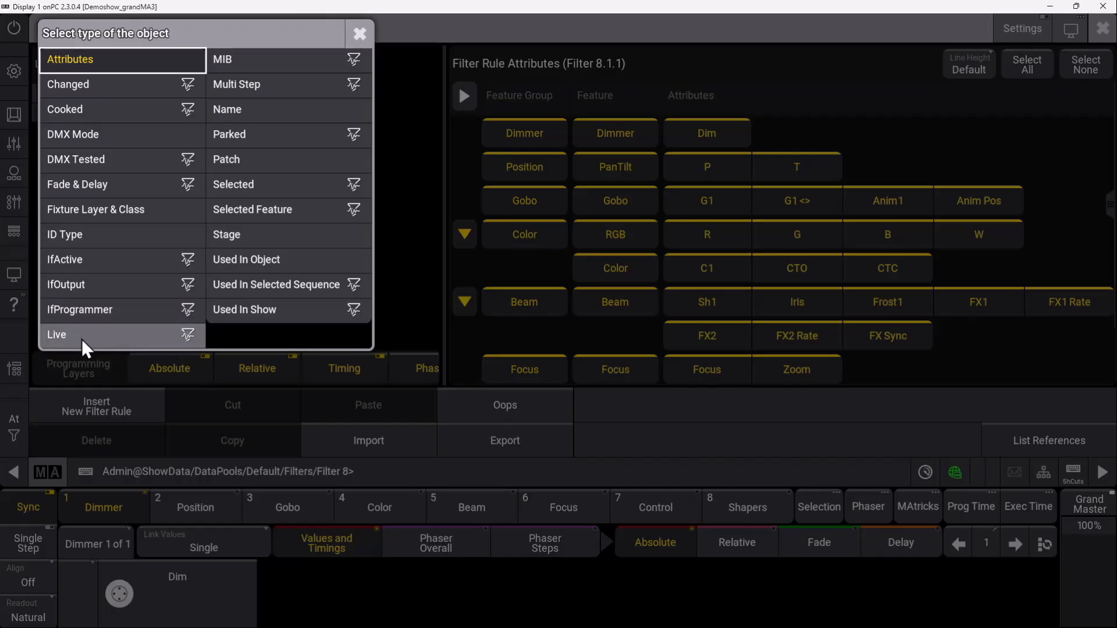
pyautogui.moveTo(74, 352)
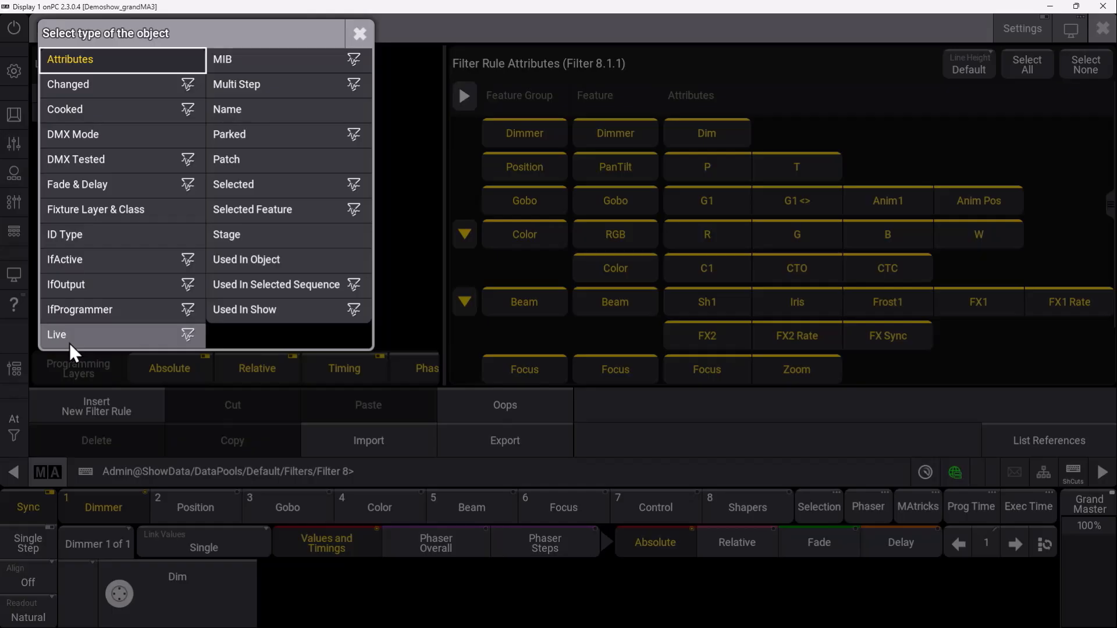
pyautogui.moveTo(186, 258)
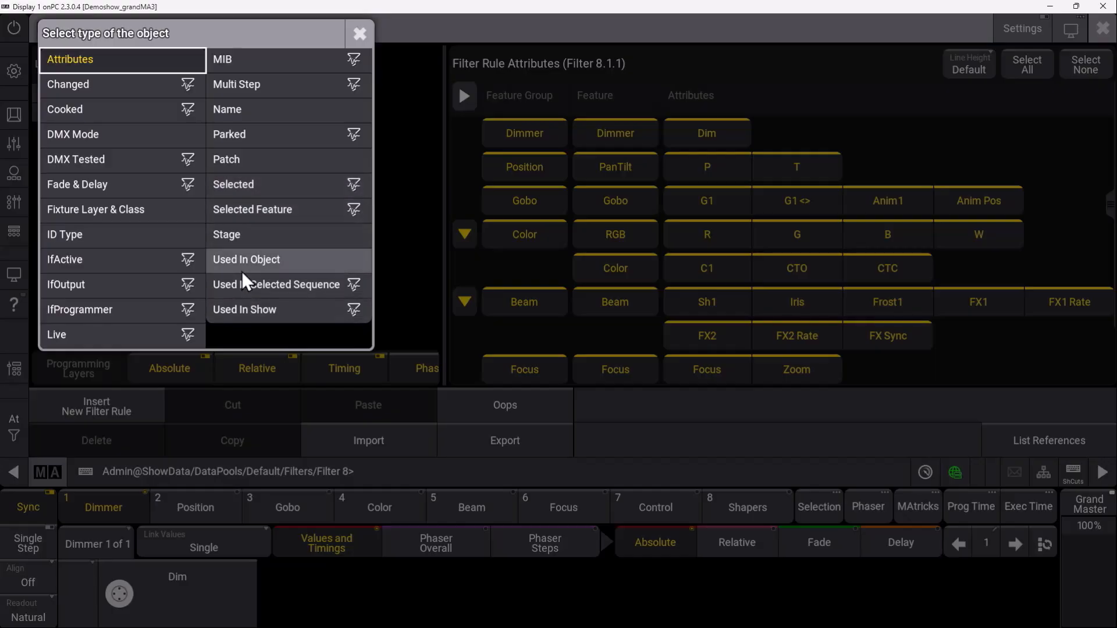
pyautogui.moveTo(255, 316)
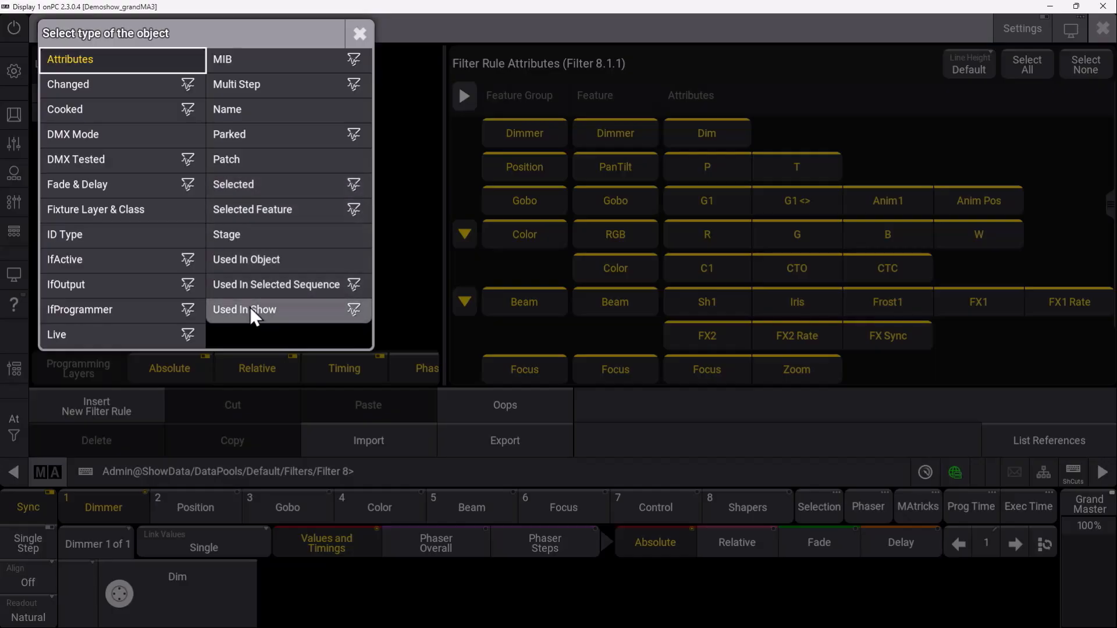
pyautogui.moveTo(264, 312)
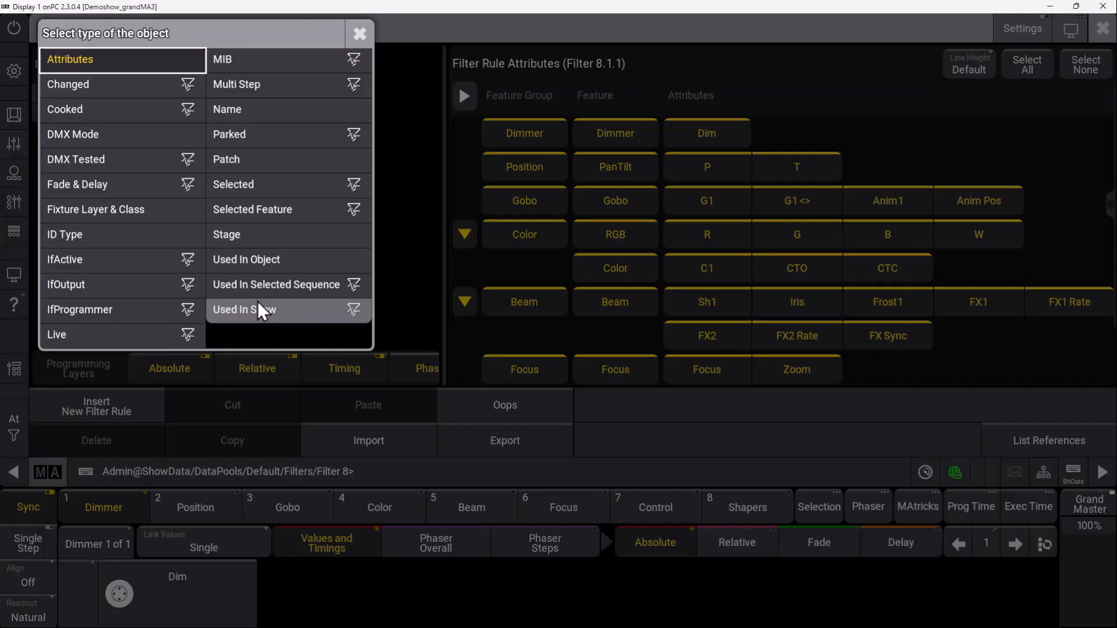
pyautogui.moveTo(284, 247)
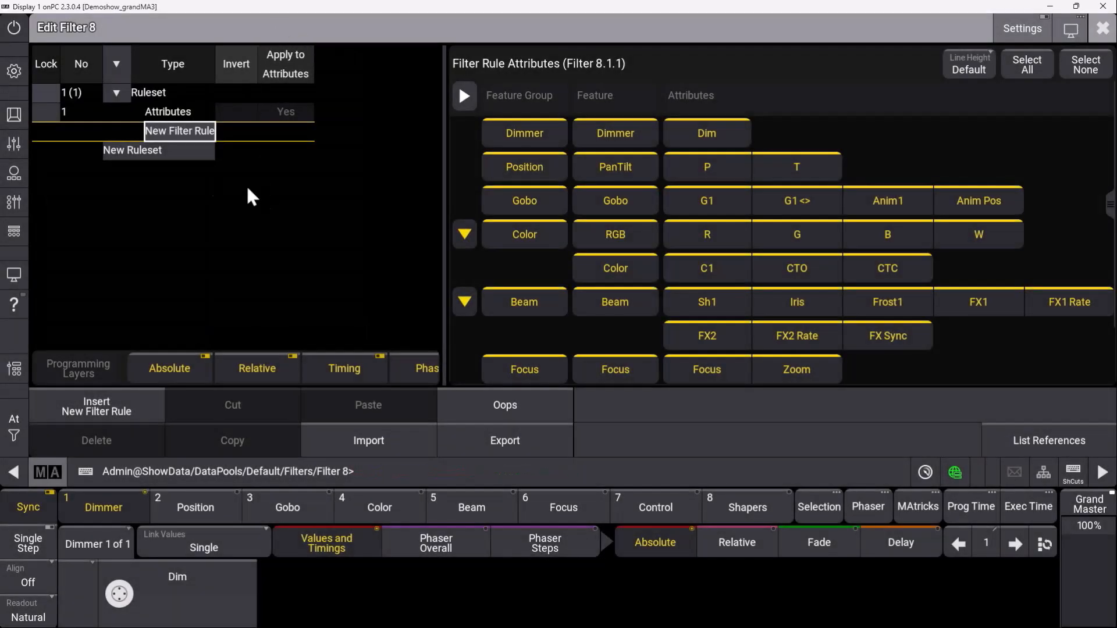
pyautogui.moveTo(163, 137)
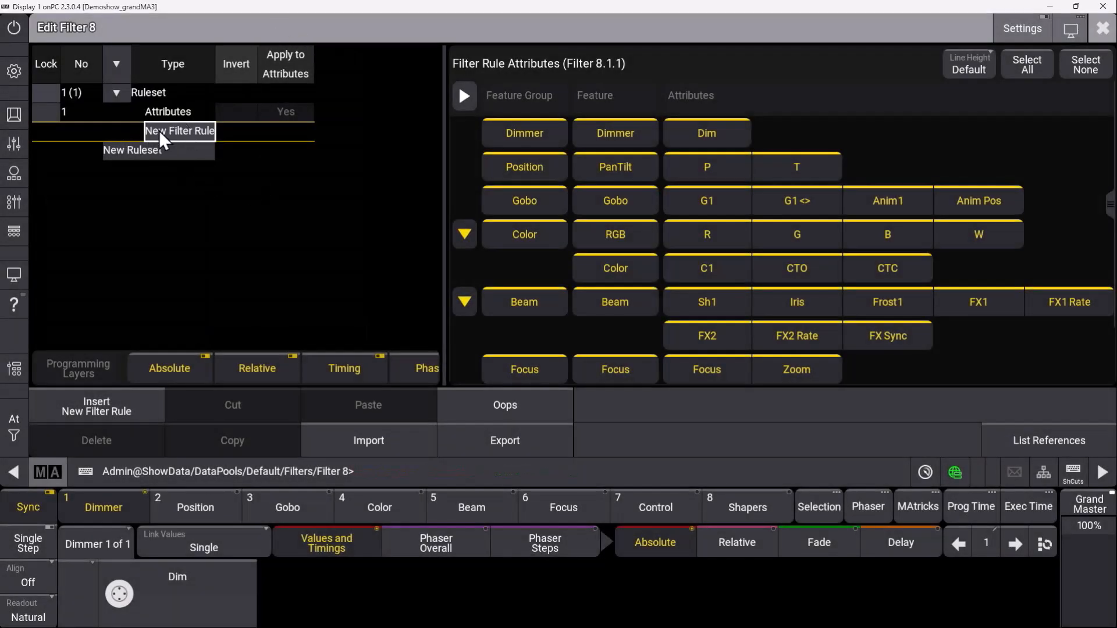
pyautogui.moveTo(150, 96)
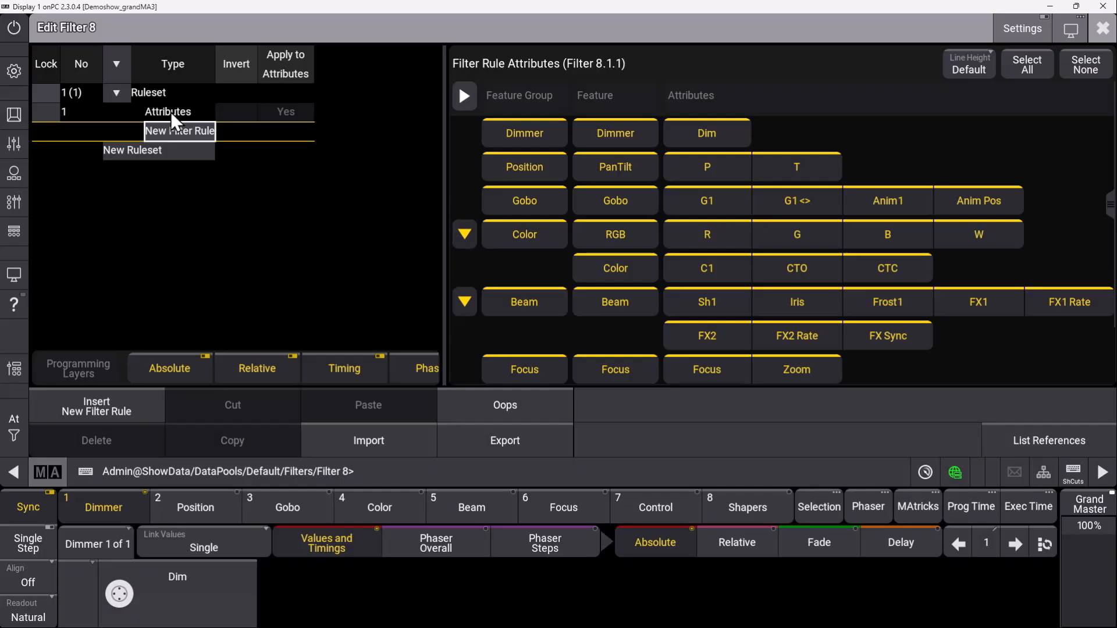
pyautogui.moveTo(132, 150)
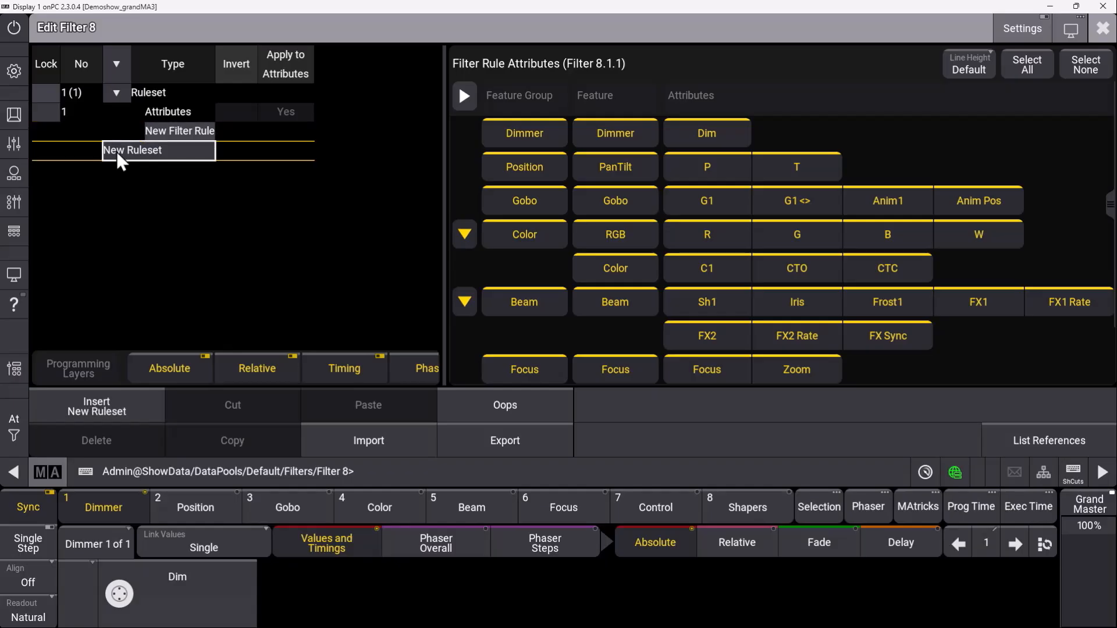
pyautogui.click(131, 150)
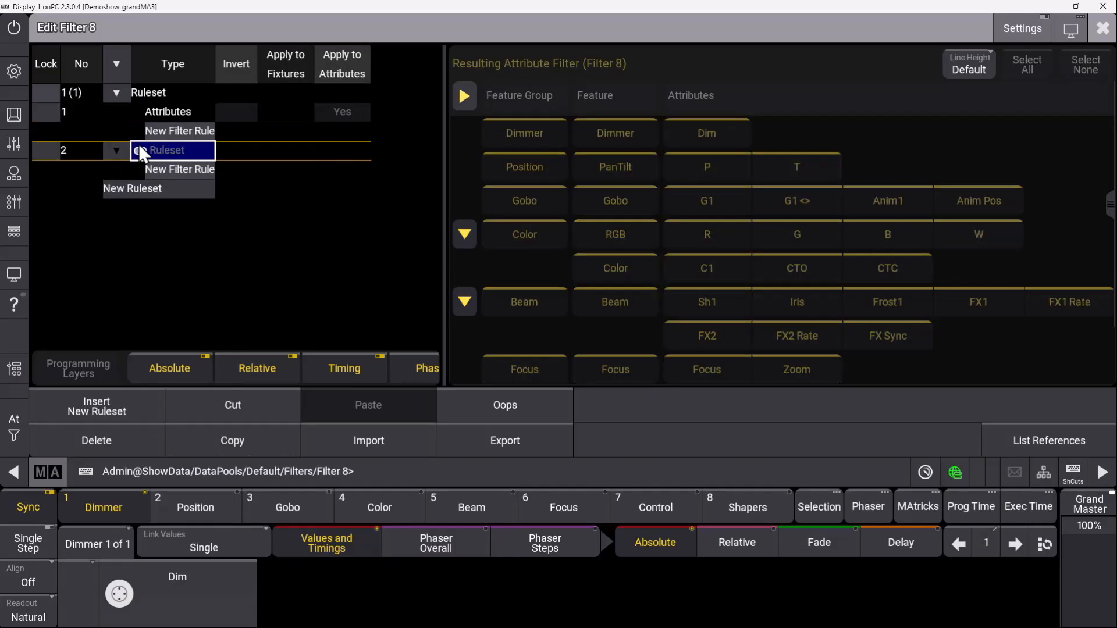
pyautogui.moveTo(146, 117)
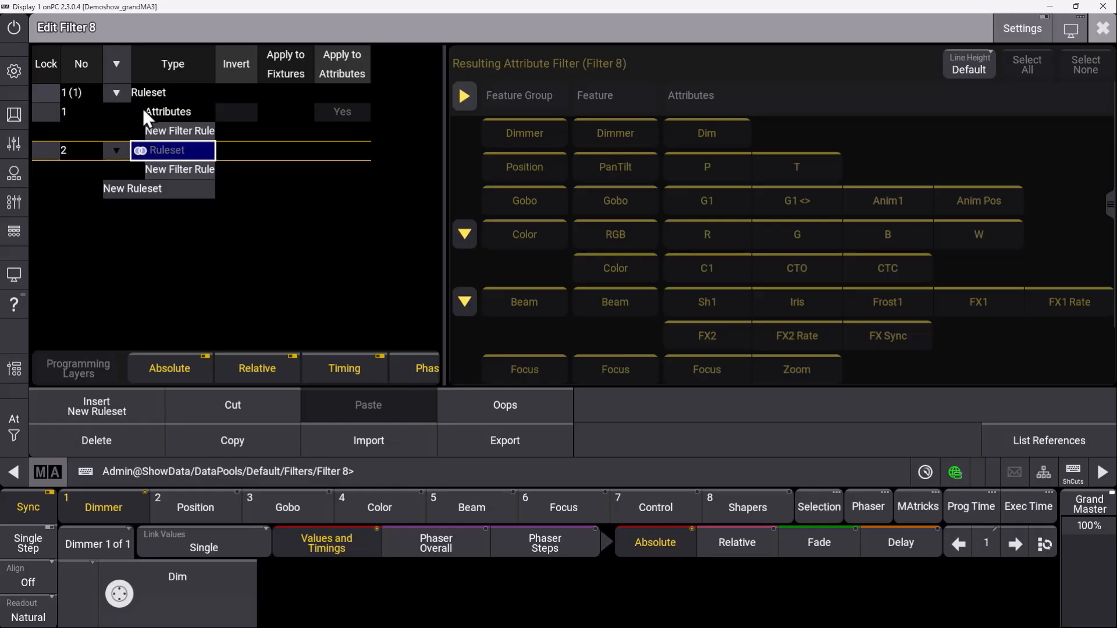
pyautogui.moveTo(214, 185)
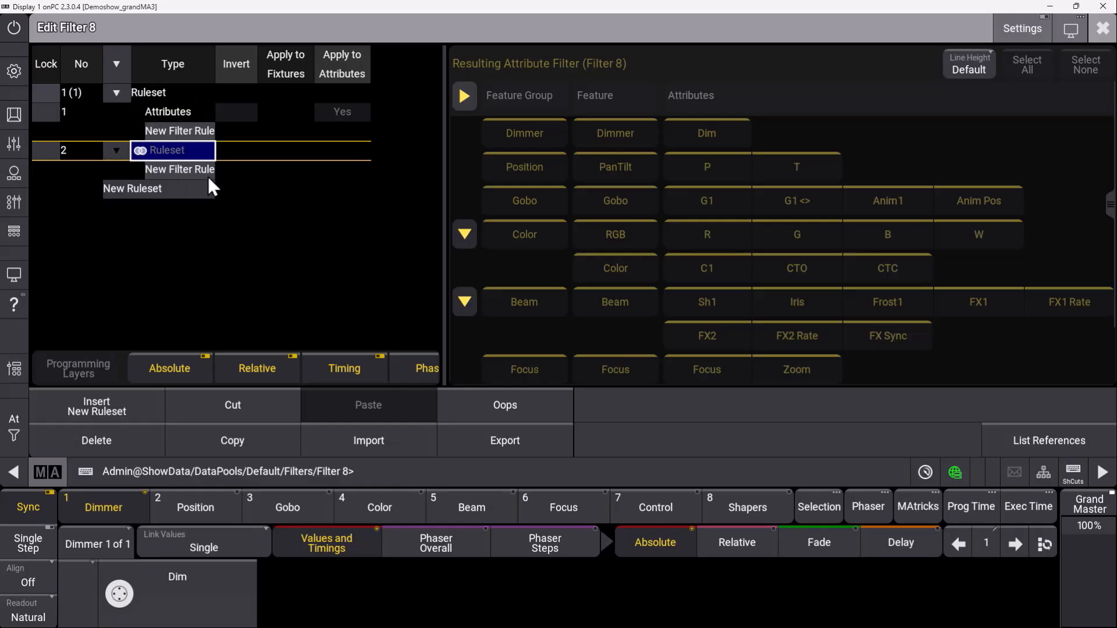
pyautogui.moveTo(142, 182)
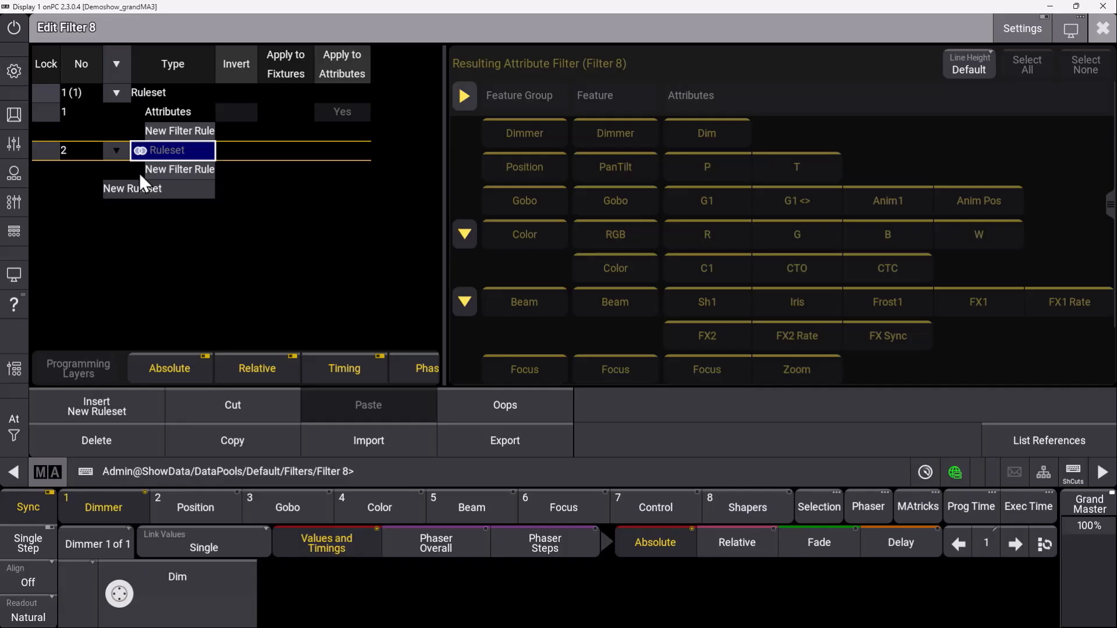
pyautogui.moveTo(181, 135)
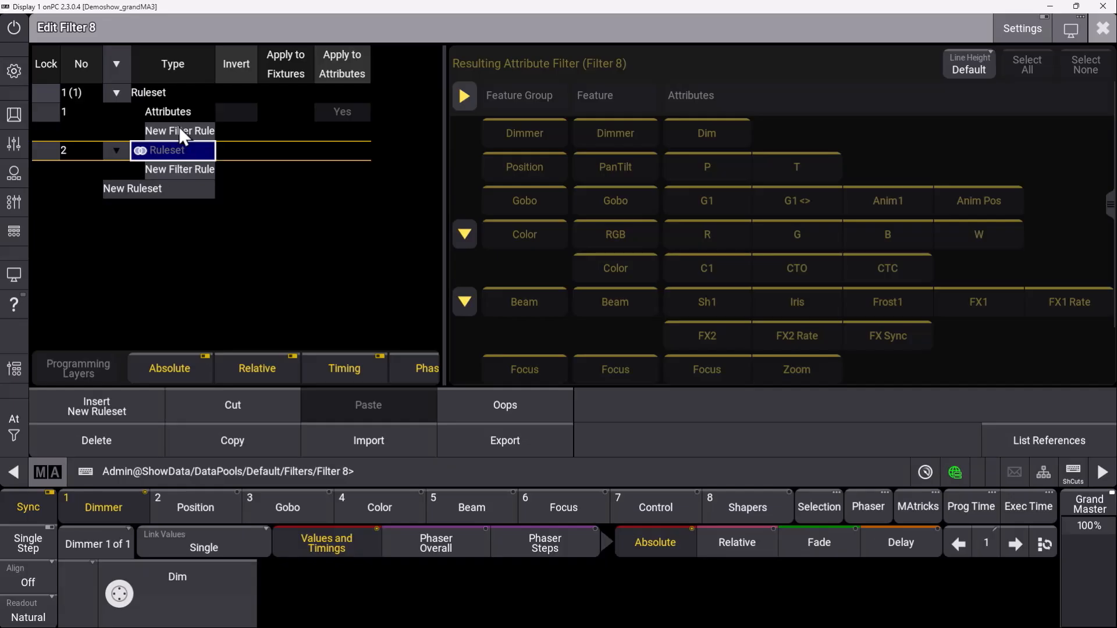
pyautogui.moveTo(181, 139)
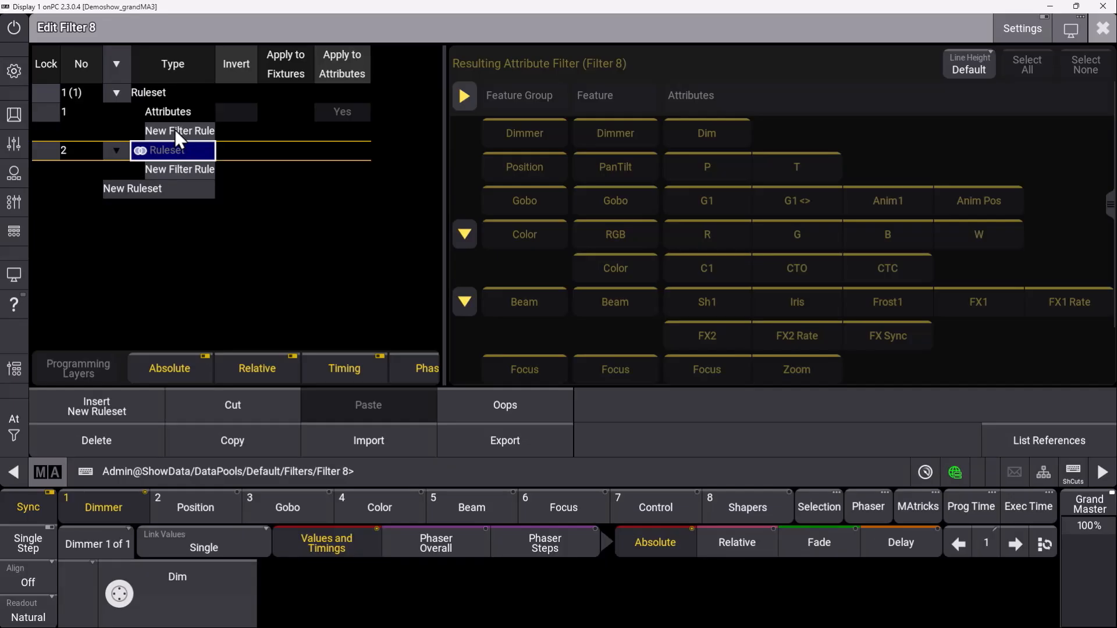
pyautogui.moveTo(1019, 93)
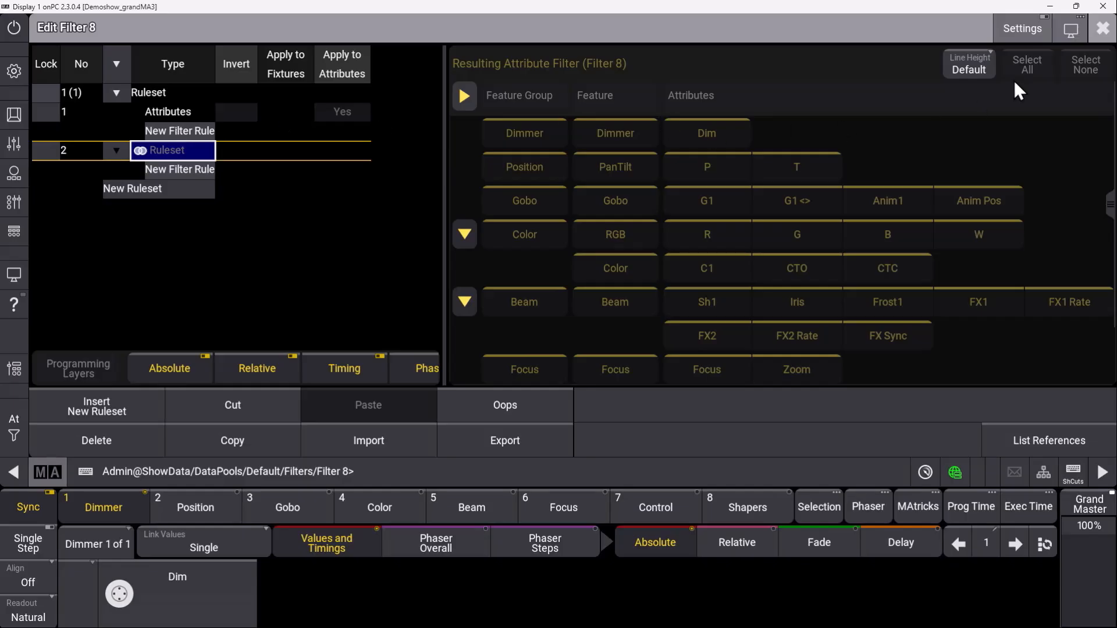
# Close the Filter 8 editor so the new filter appears in the pool
pyautogui.click(1103, 27)
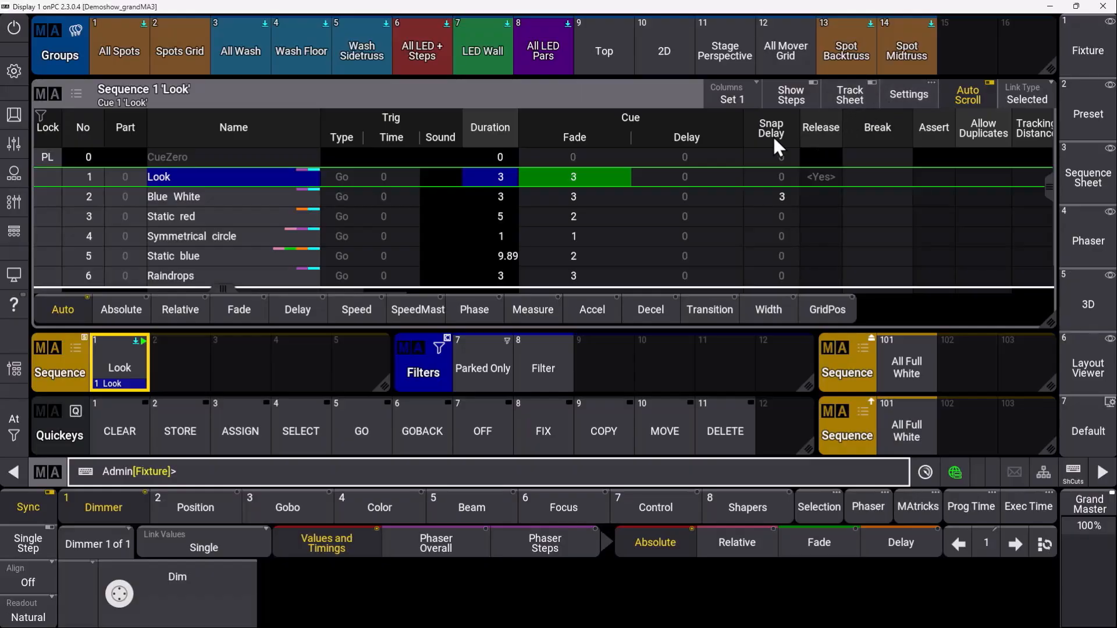
pyautogui.moveTo(399, 142)
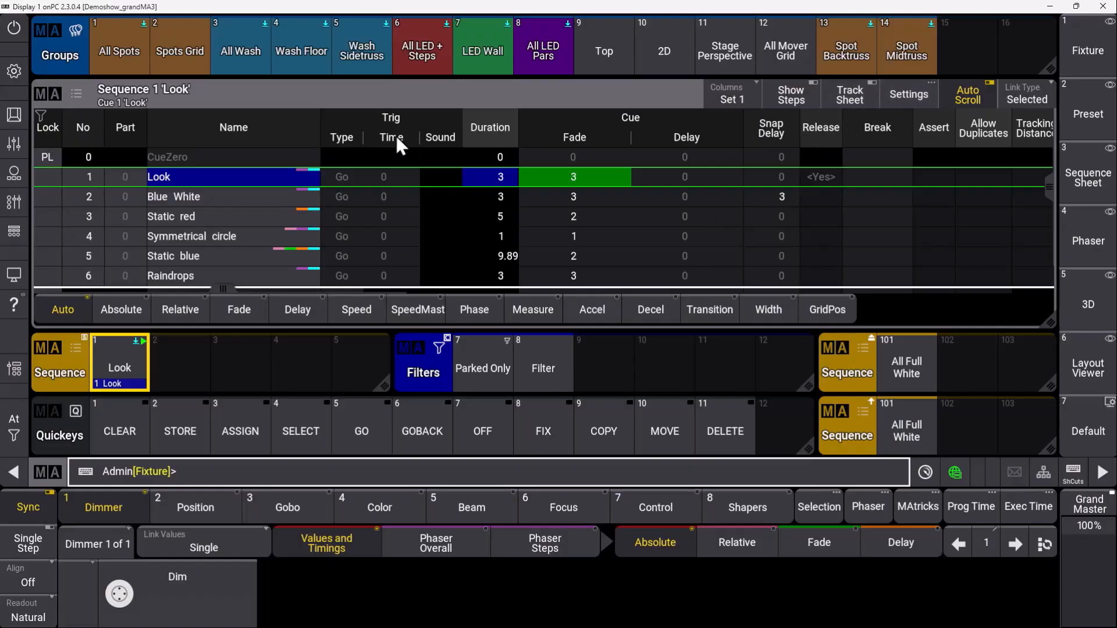
pyautogui.moveTo(179, 45)
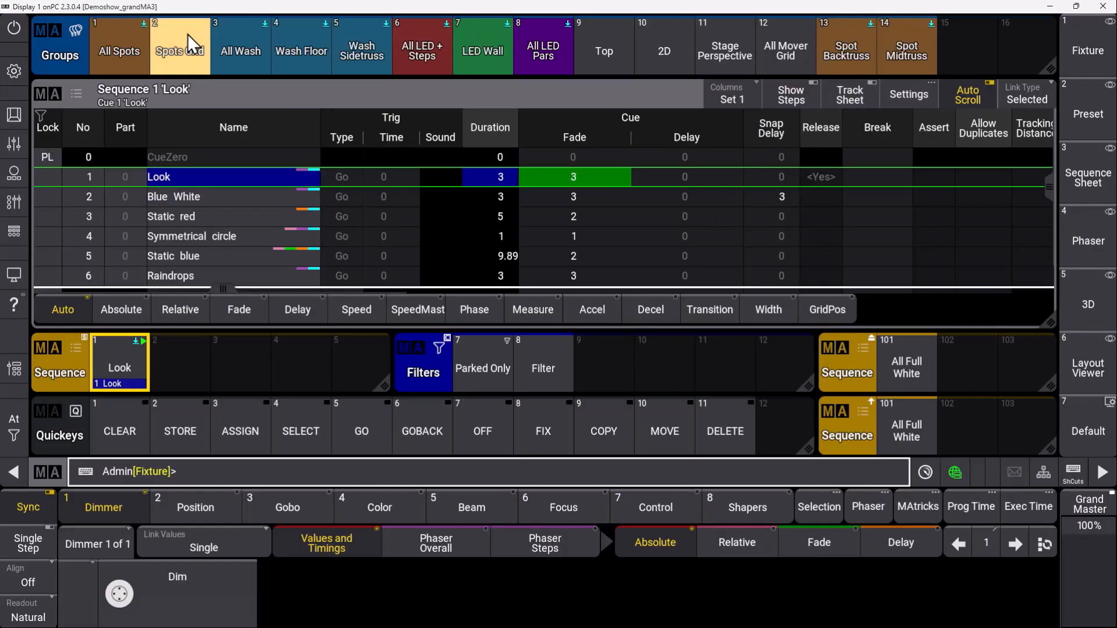
pyautogui.moveTo(118, 50)
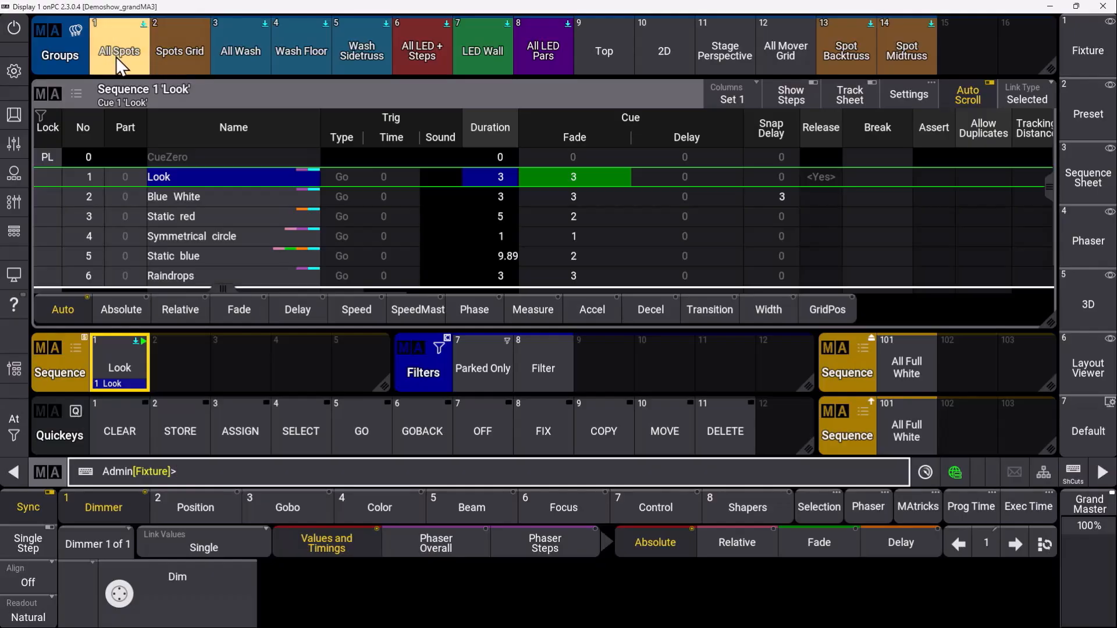
# Assign the All Spots group to slot 9 to create Filter 9 and edit it
pyautogui.rightClick(119, 44)
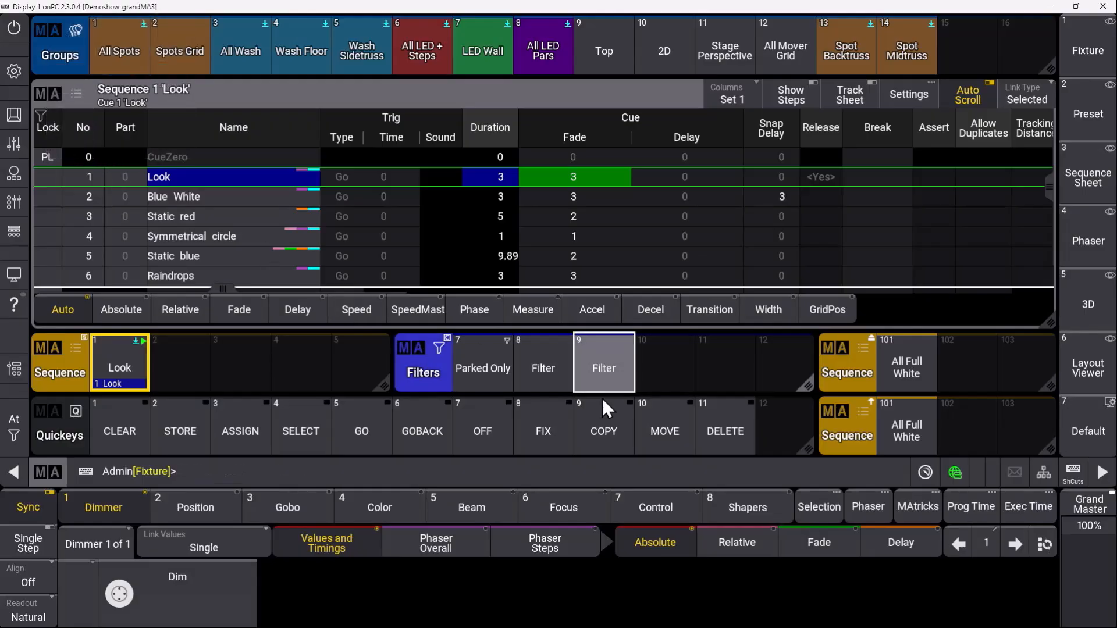
pyautogui.doubleClick(602, 369)
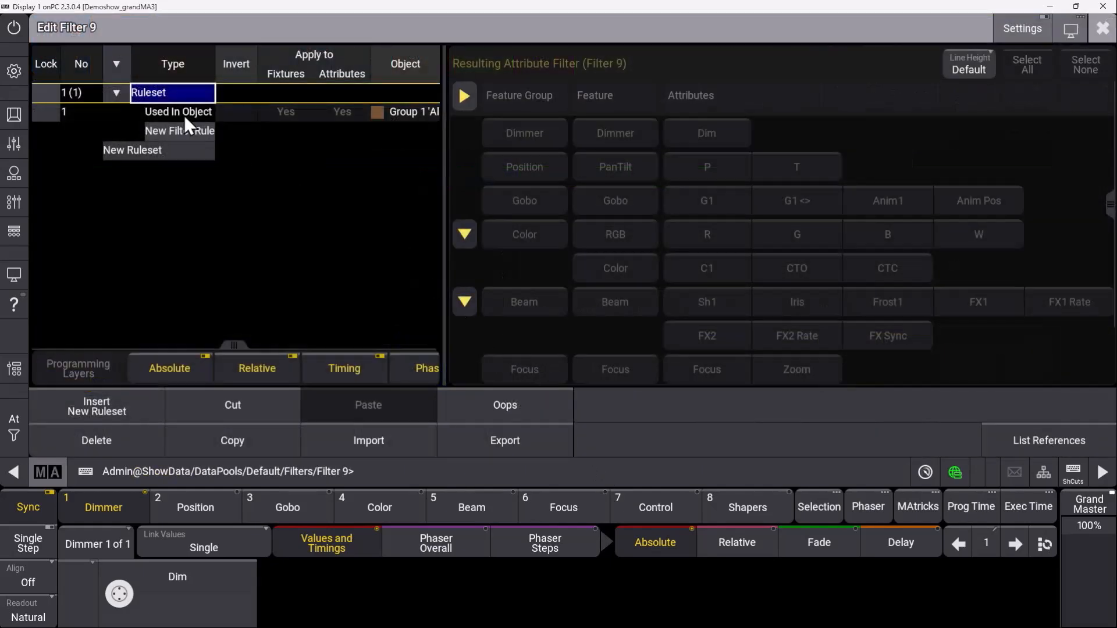
pyautogui.moveTo(199, 131)
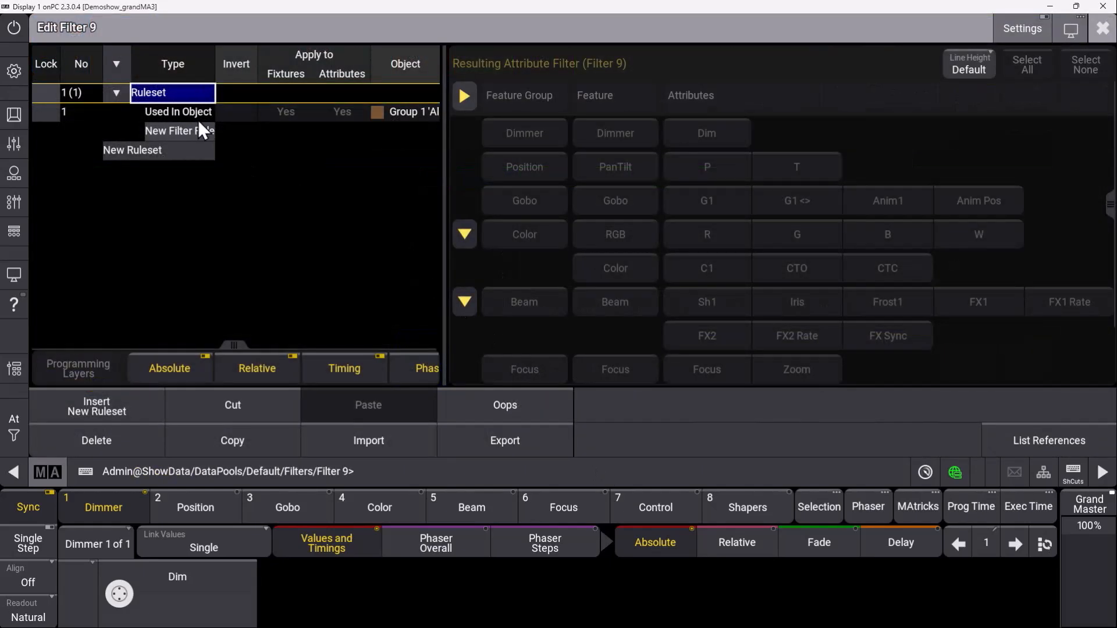
pyautogui.moveTo(181, 119)
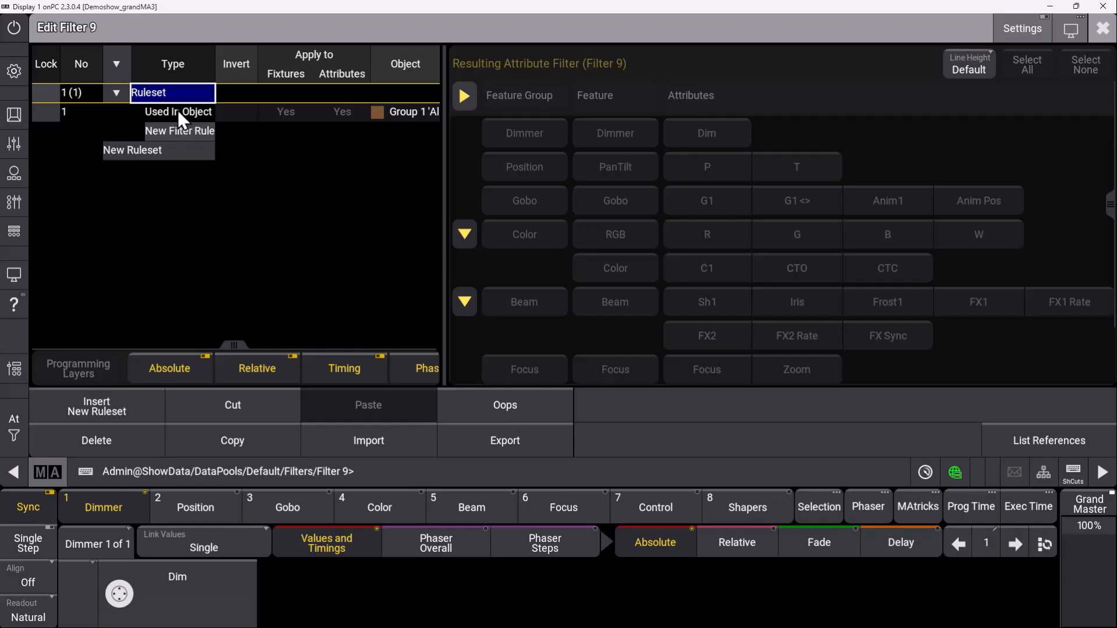
pyautogui.moveTo(236, 352)
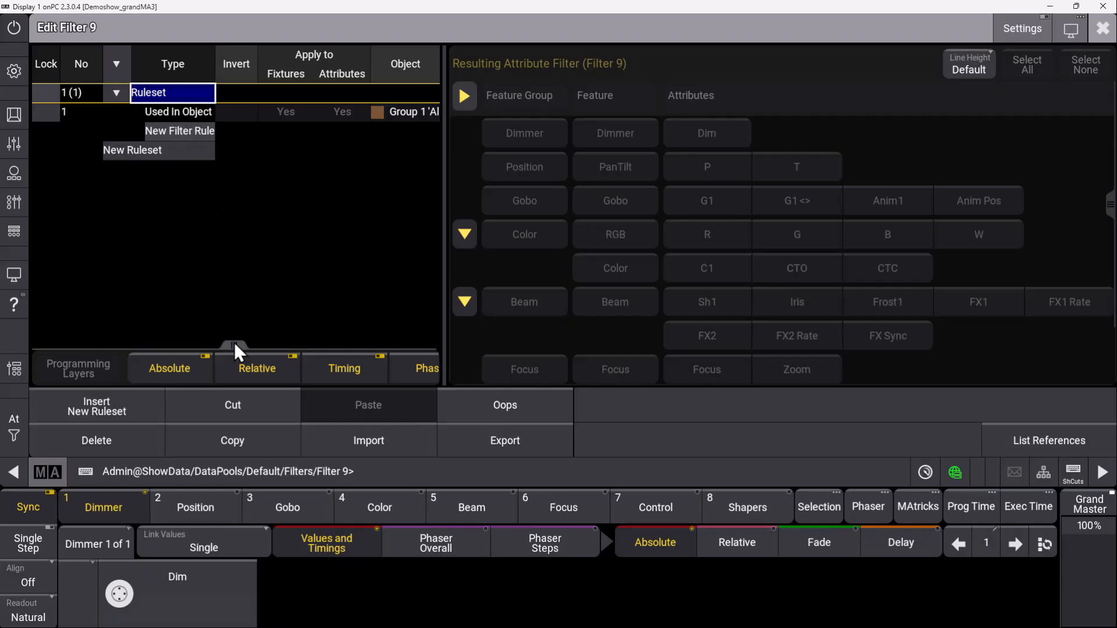
pyautogui.moveTo(402, 152)
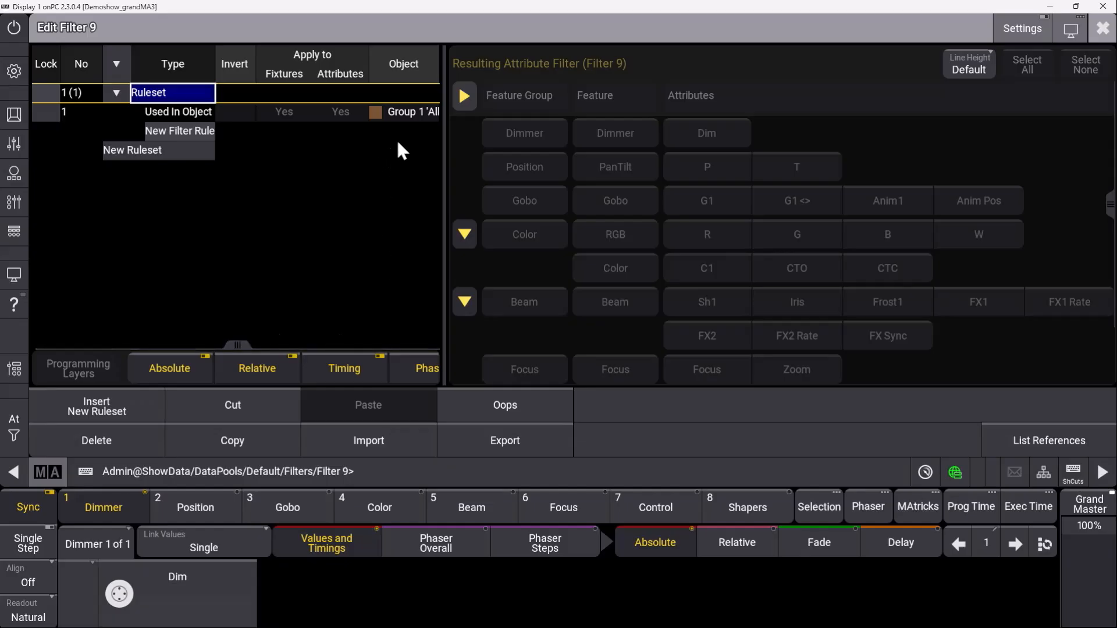
# Inspect the Used In Object rule's referenced object, Group 1 'All Spots'
pyautogui.click(408, 111)
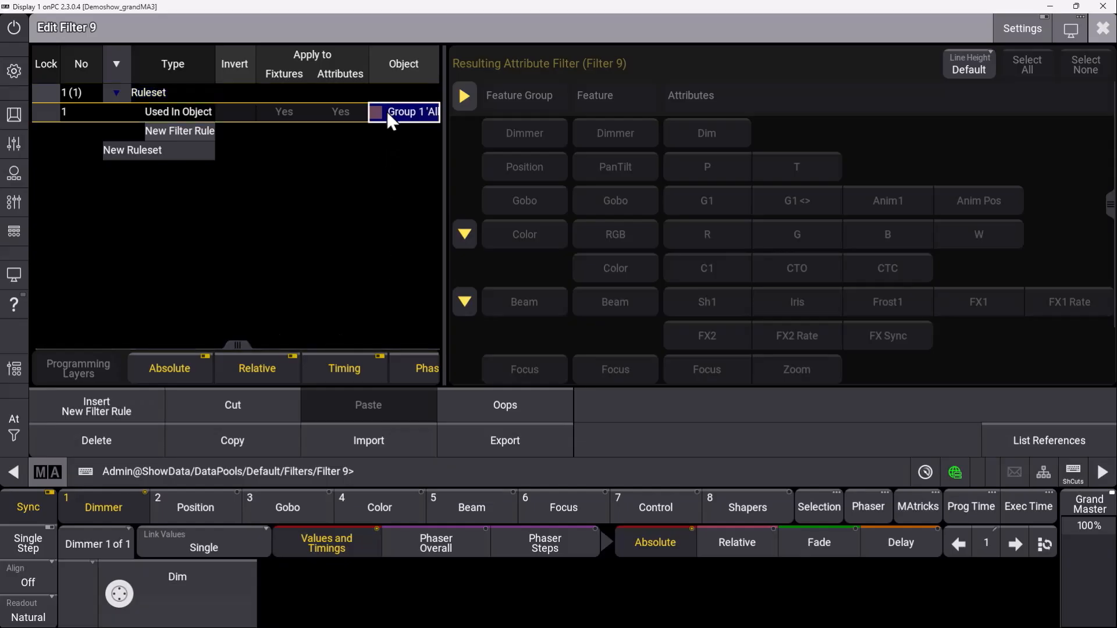
pyautogui.moveTo(391, 132)
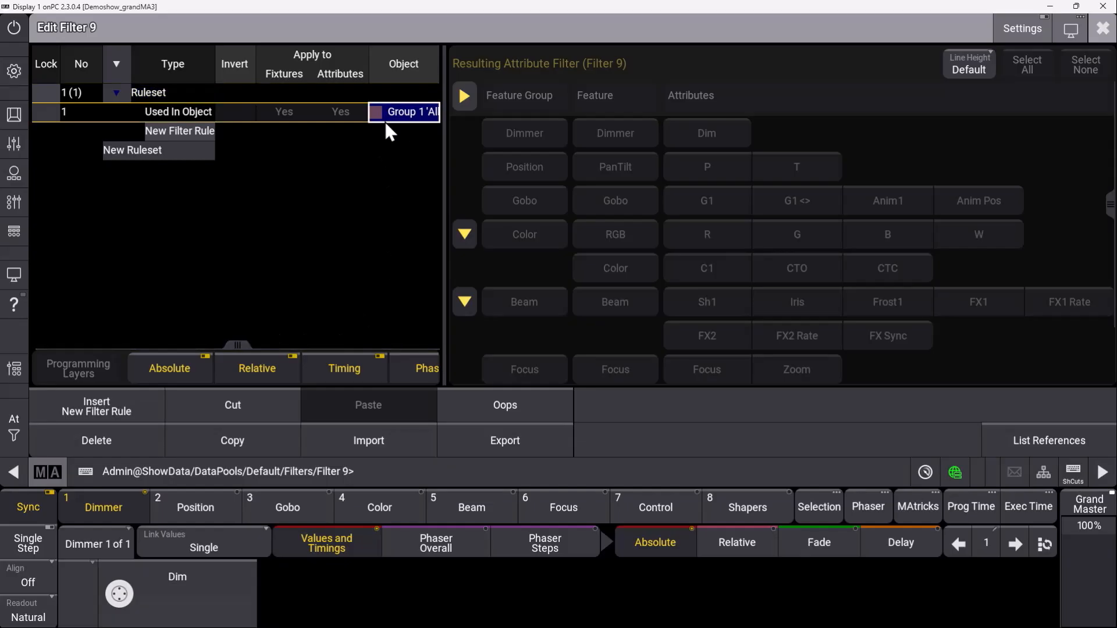